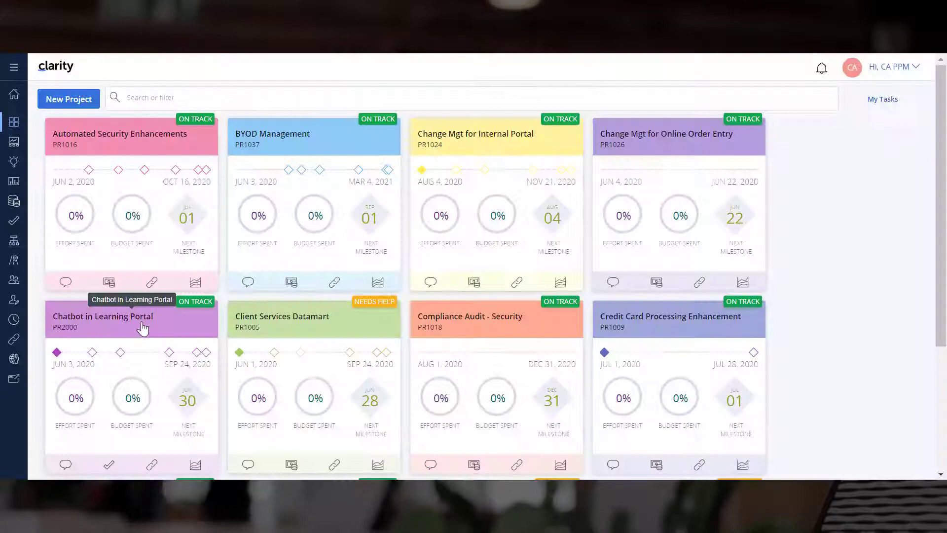
Step: Open the Chatbot in Learning Portal project from the Projects tile view
click(102, 315)
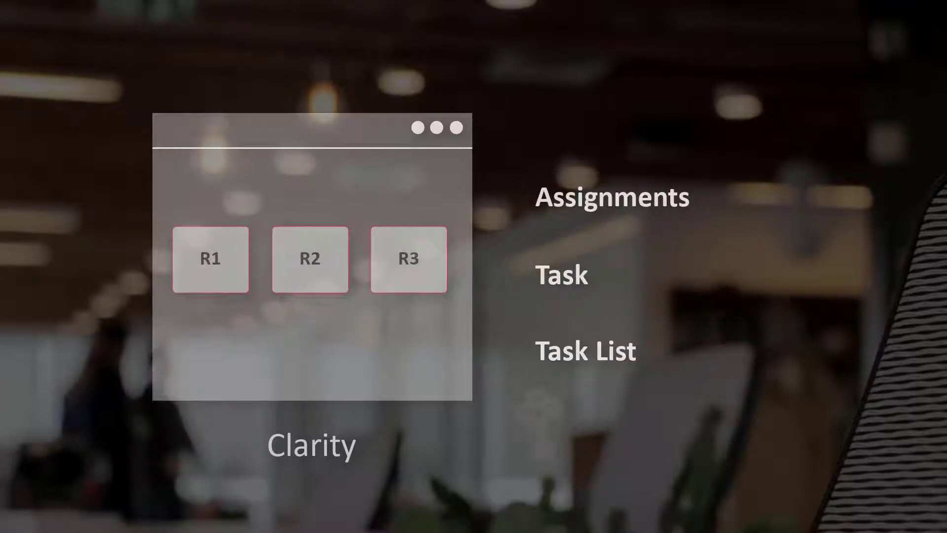
Step: Go to the project's Assignments page
click(205, 95)
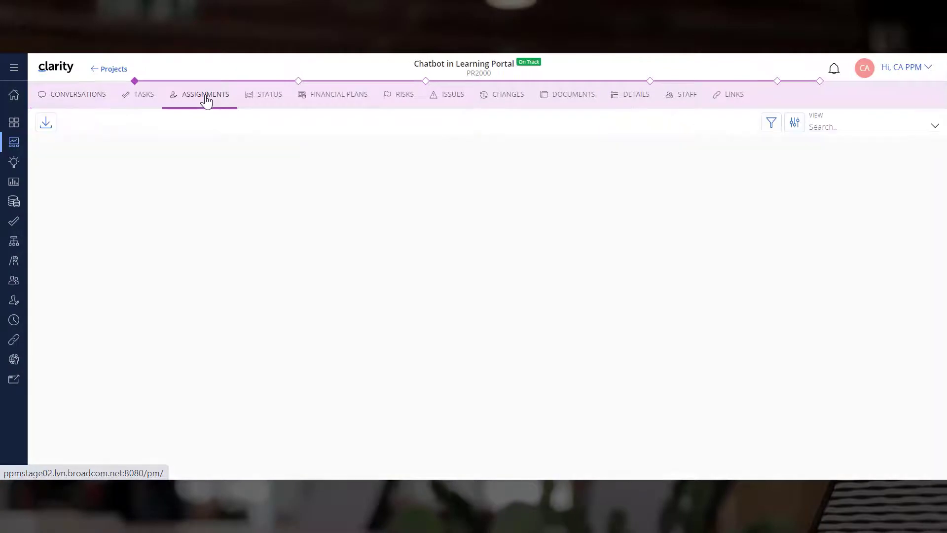
Step: Load the 27-assignment grid and widen the Task column to show full task names
click(206, 94)
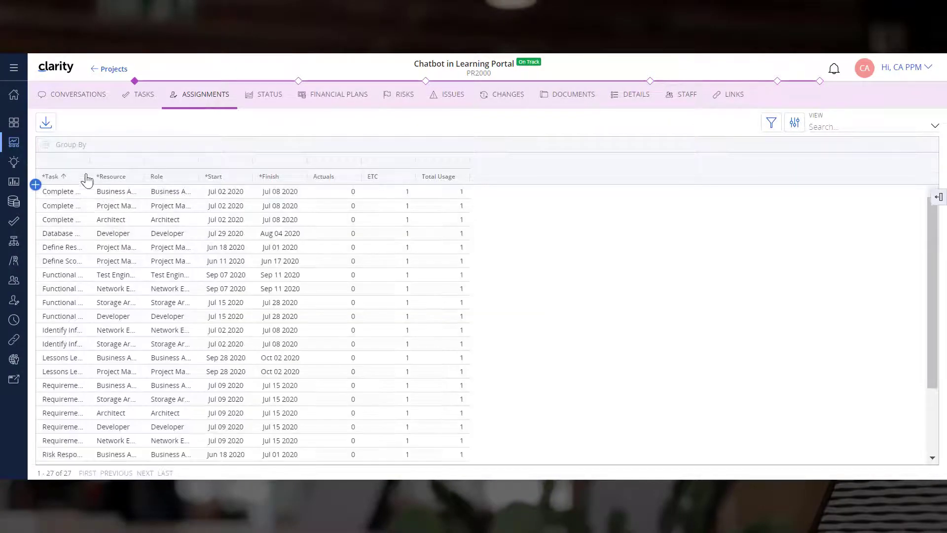
drag(79, 176, 184, 176)
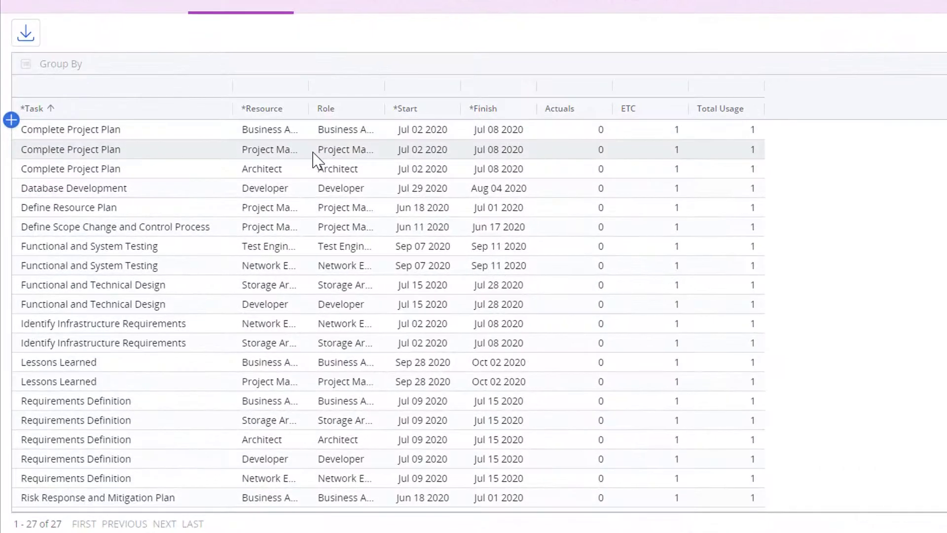
mouse_move(873, 154)
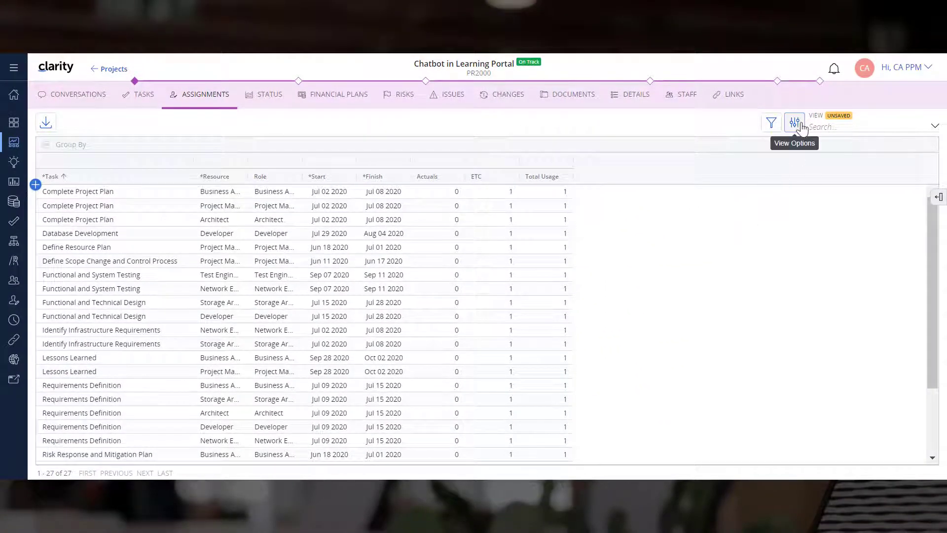
Step: Set the grid's View Options to show per-period Actuals and ETC by Months
click(794, 122)
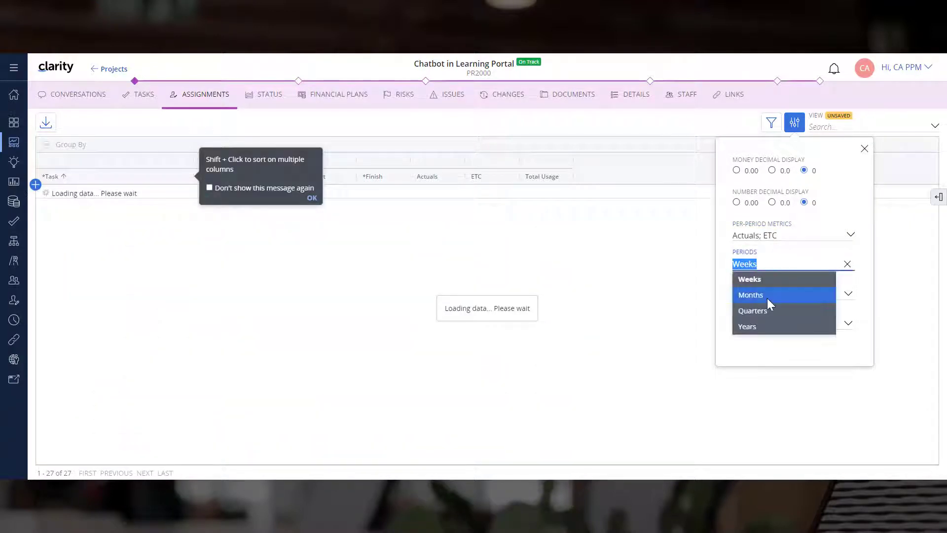
click(751, 295)
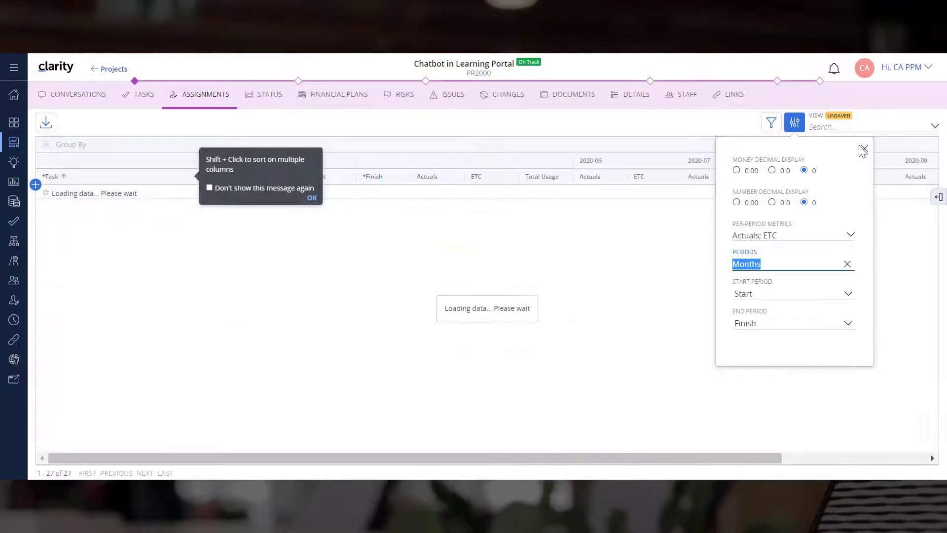
click(864, 150)
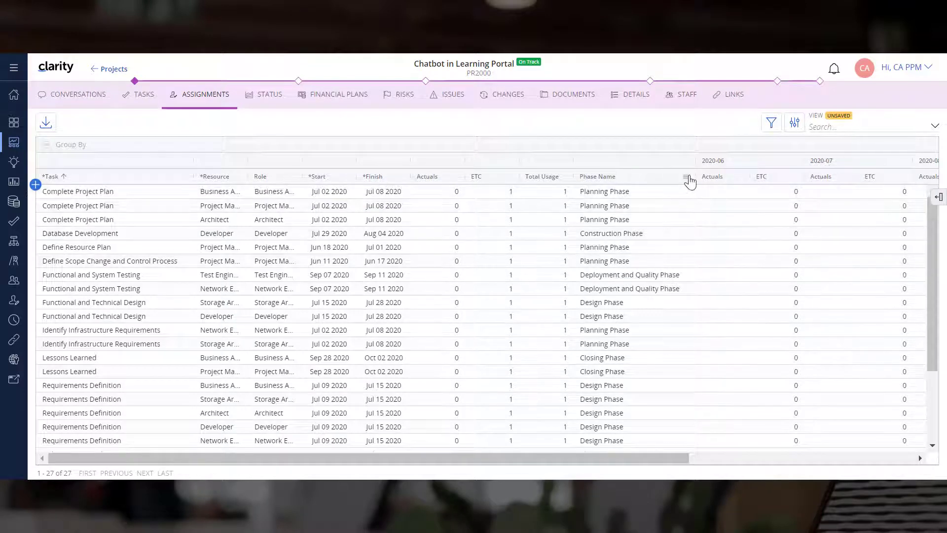
Step: Group the assignments by Phase Name and expand the Design Phase group
click(687, 178)
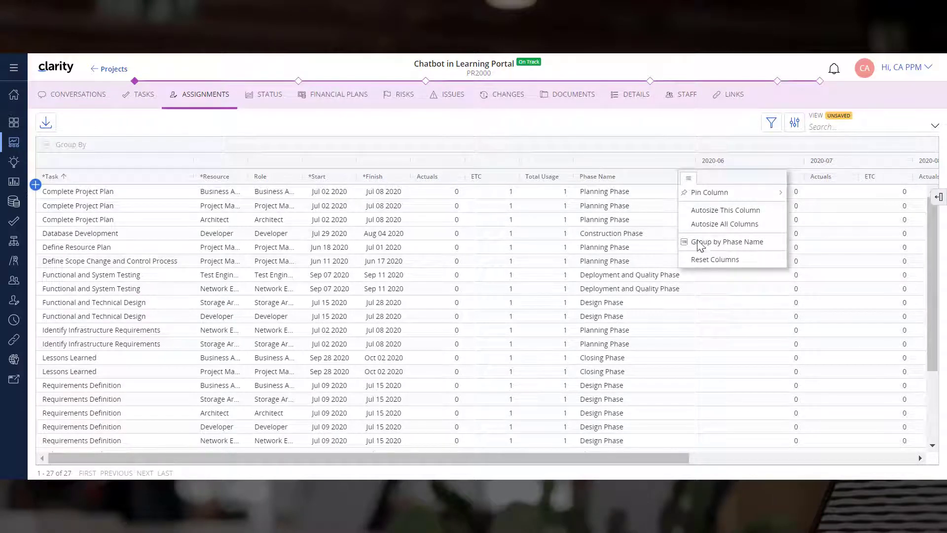
click(727, 240)
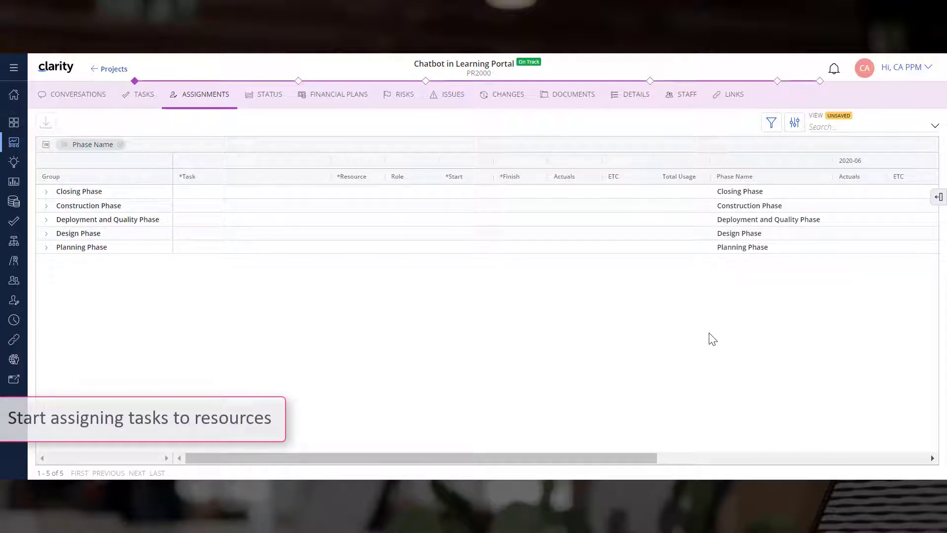
click(46, 233)
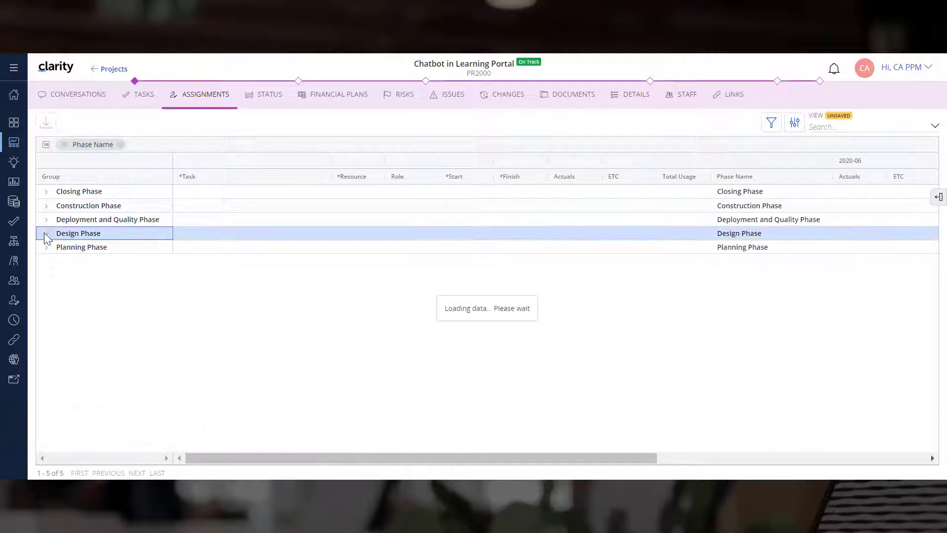
Step: Replace each Design Phase role assignment with a named resource chosen from the Resource dropdown
click(46, 234)
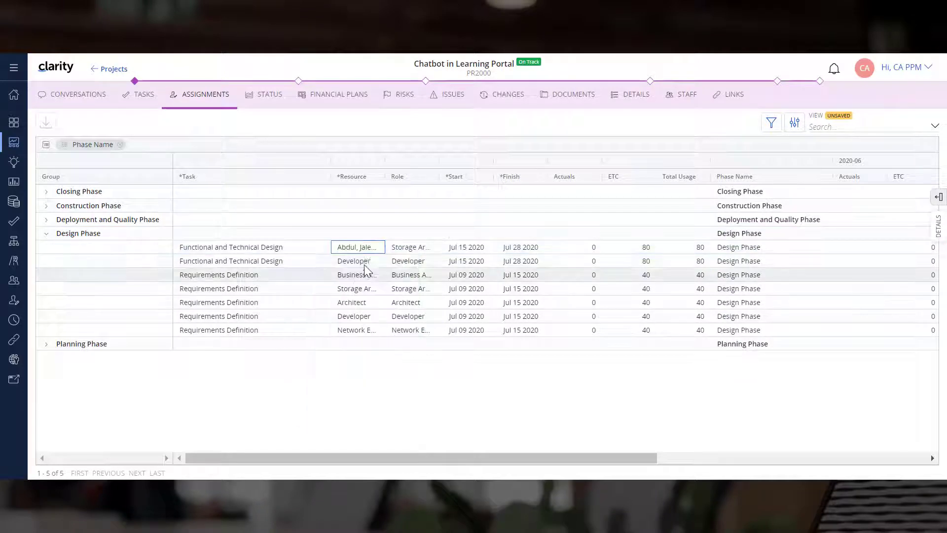
click(357, 261)
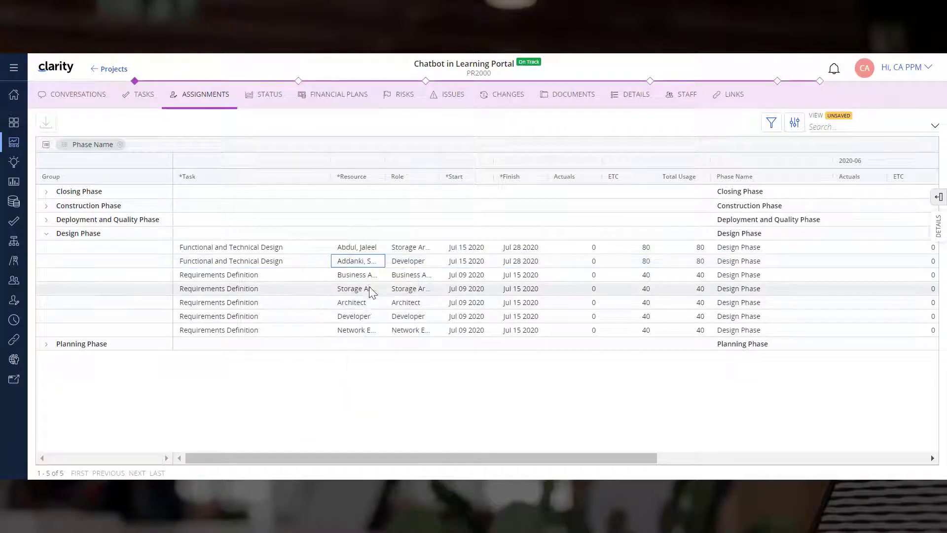
click(357, 274)
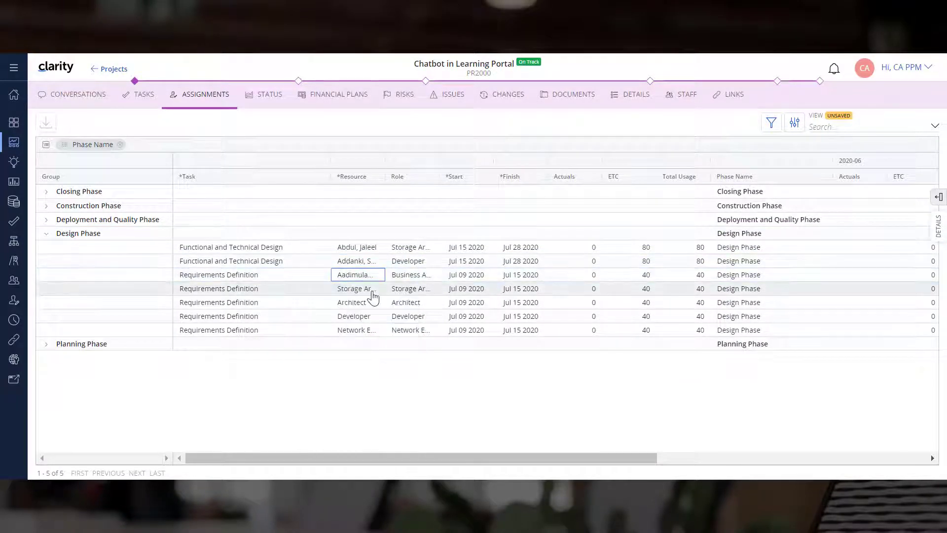
click(357, 288)
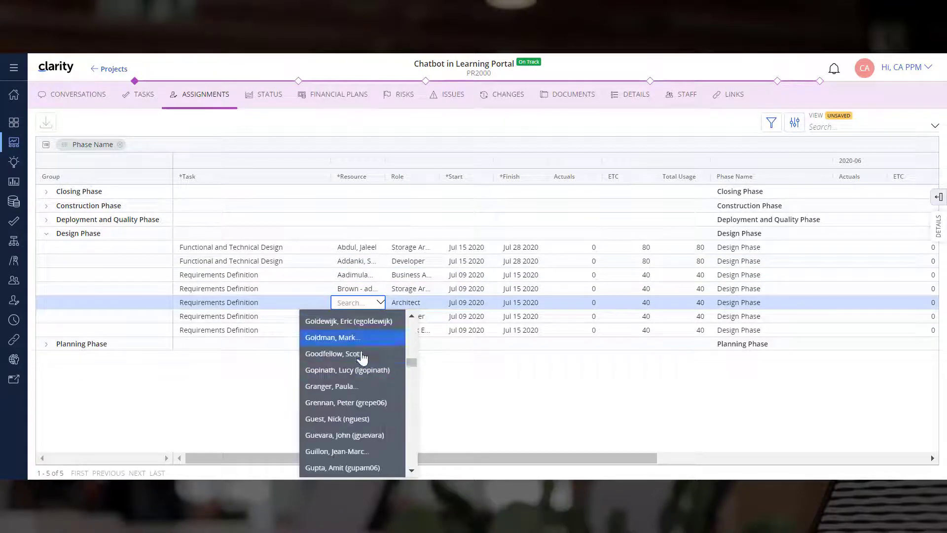
text(ro)
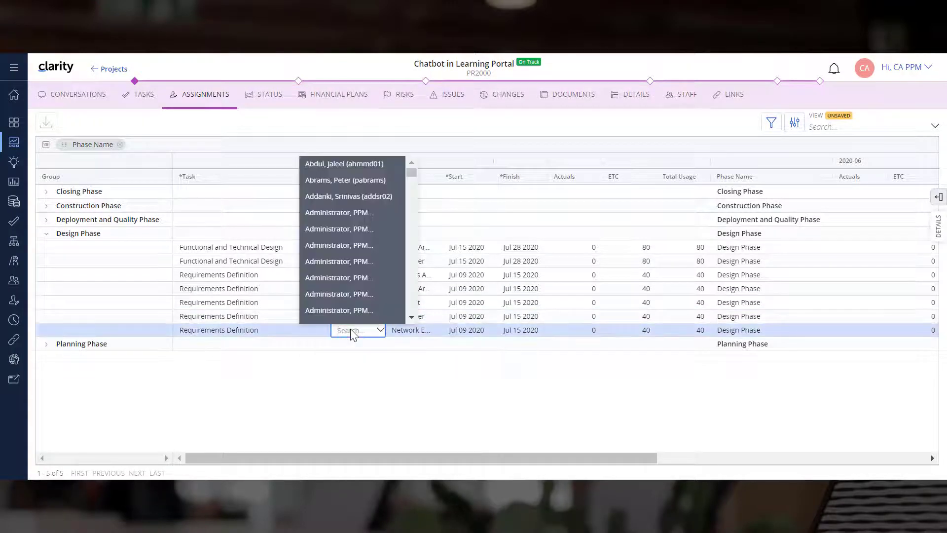
click(444, 363)
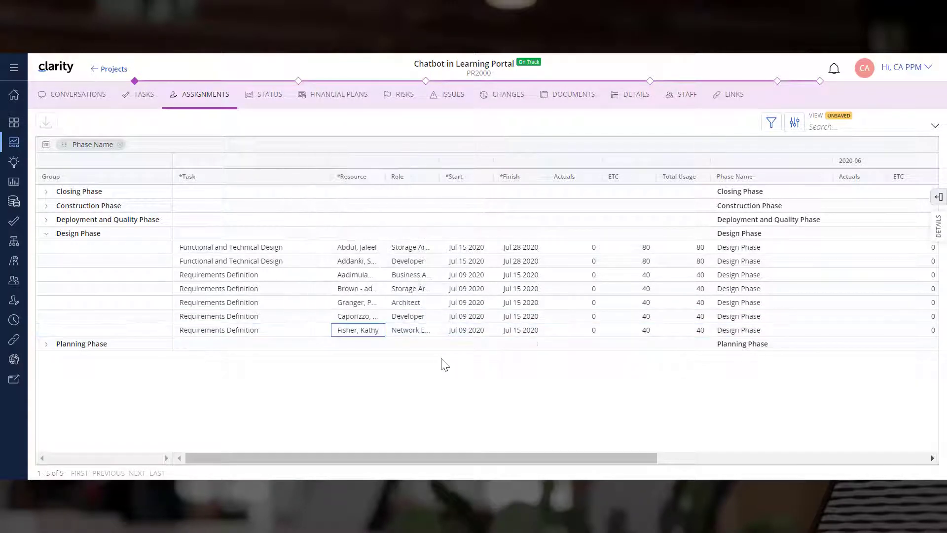
click(628, 274)
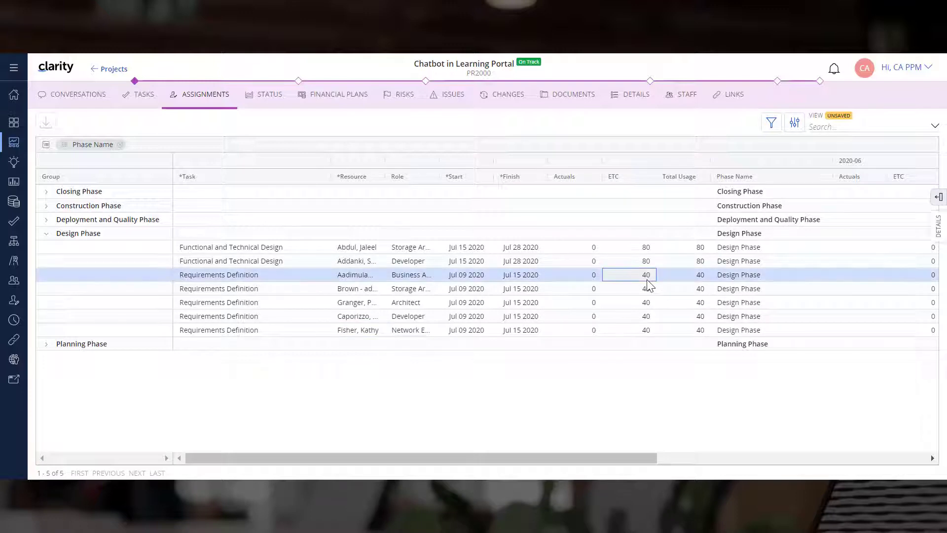
Step: Raise the Business Analyst's Requirements Definition ETC from 40 to 60 in the details panel
click(938, 197)
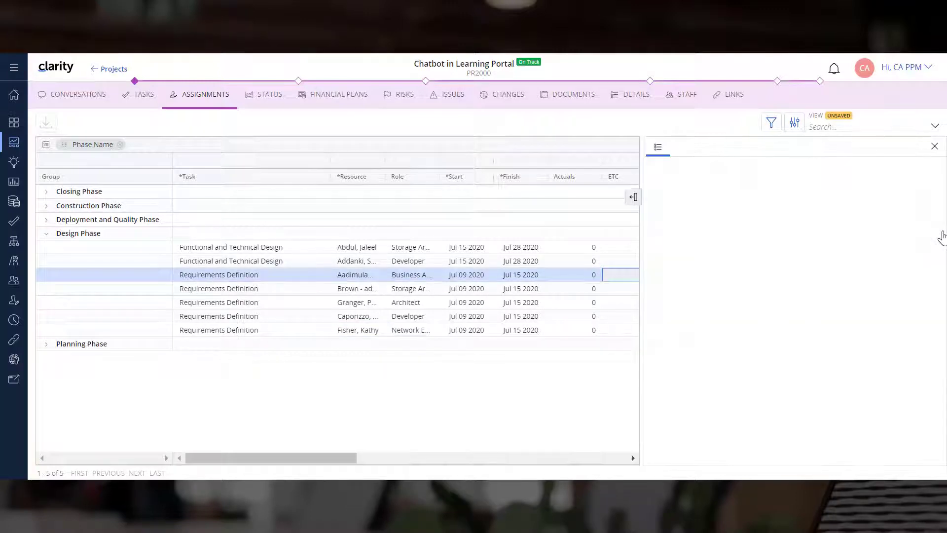
text(40)
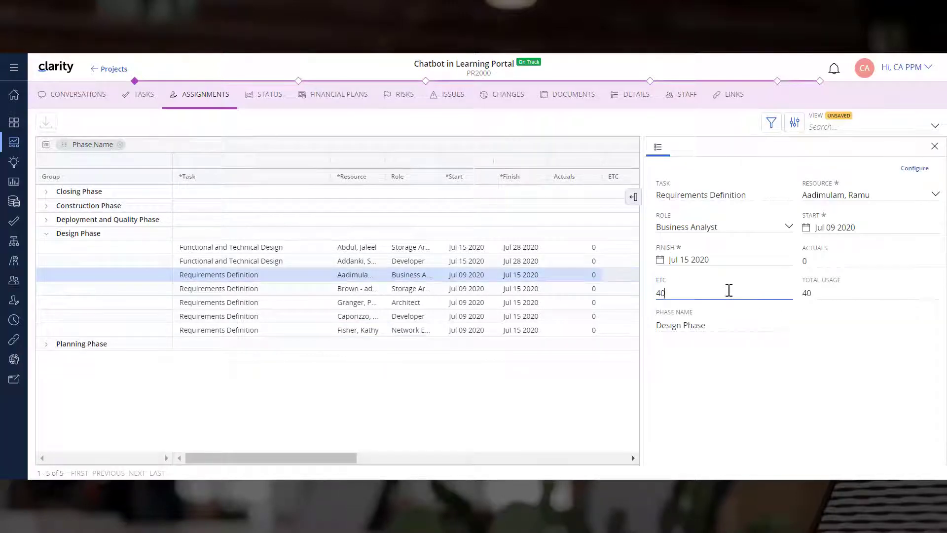
text(60)
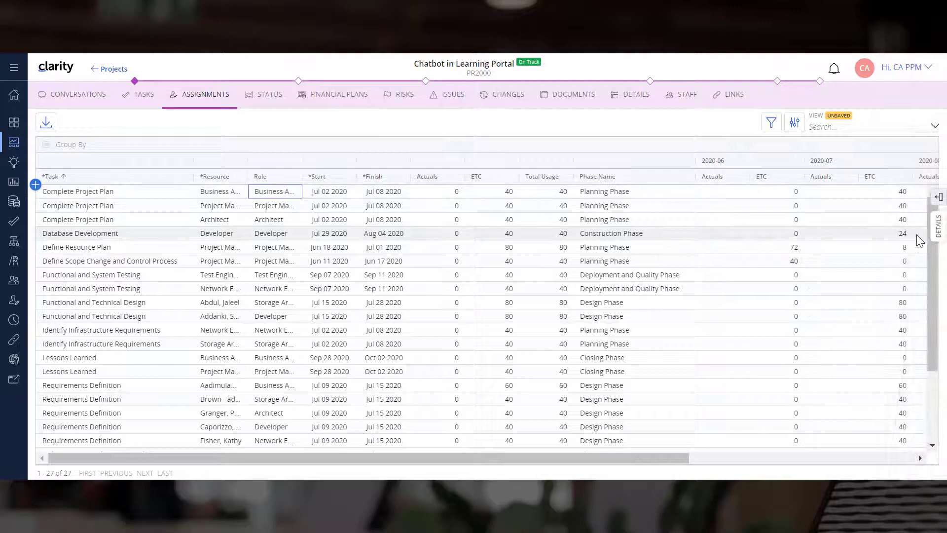
Step: Add the Critical field to the assignment details via Configure, searching 'cr', then close the panel
click(939, 217)
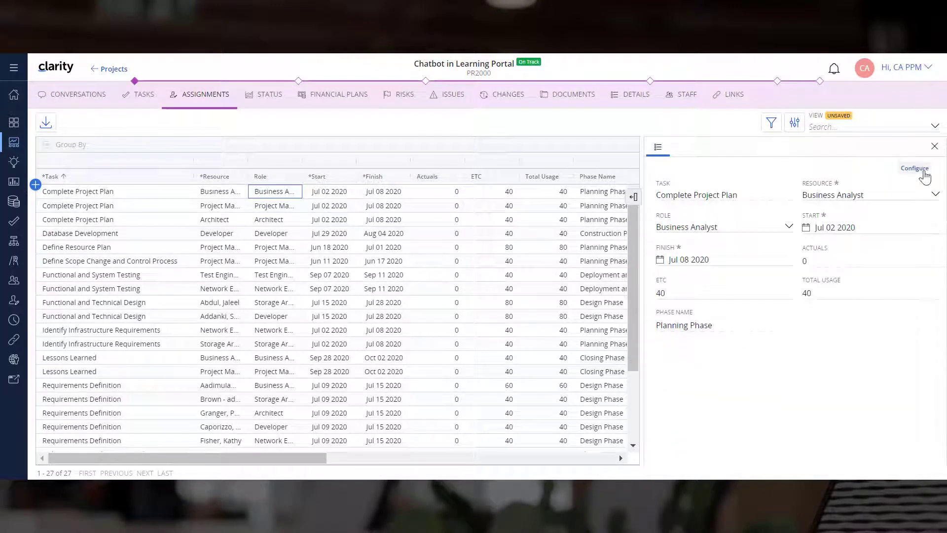
click(914, 168)
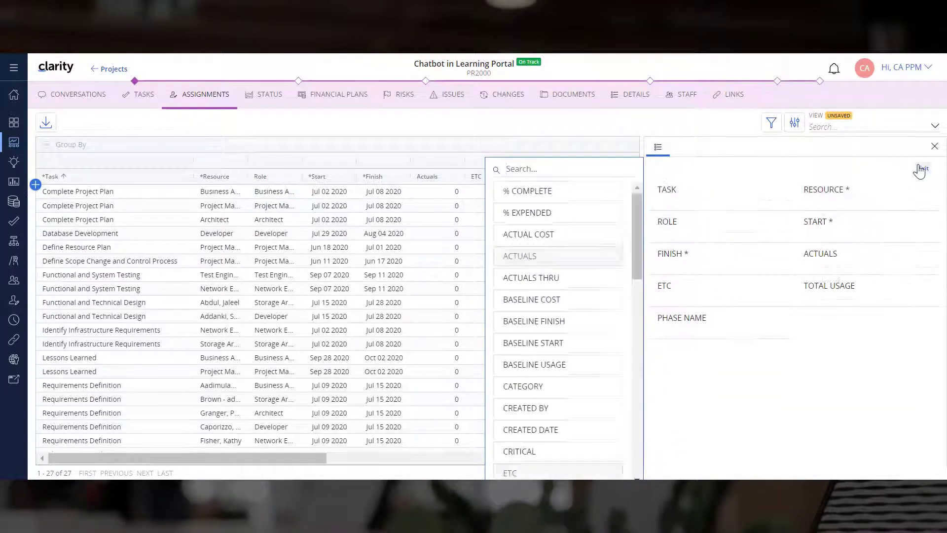
text(cr)
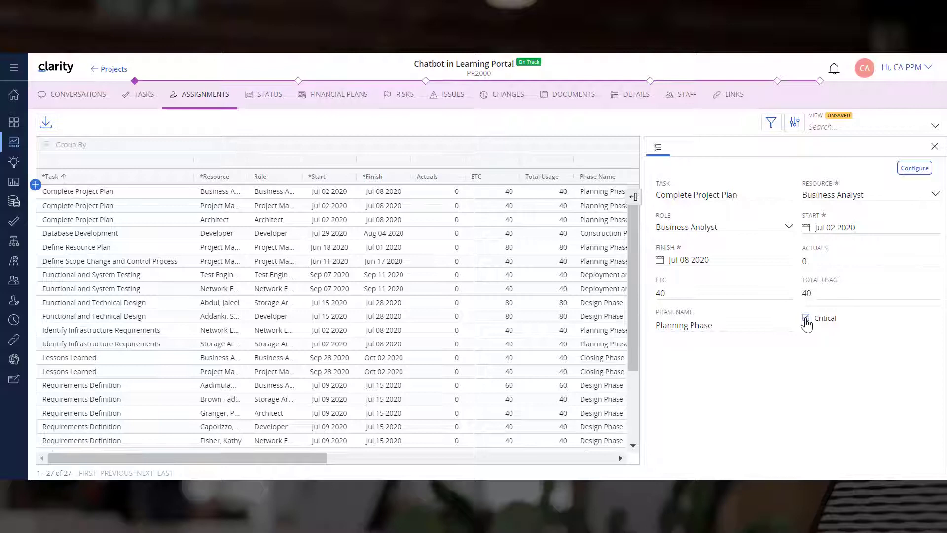
click(806, 317)
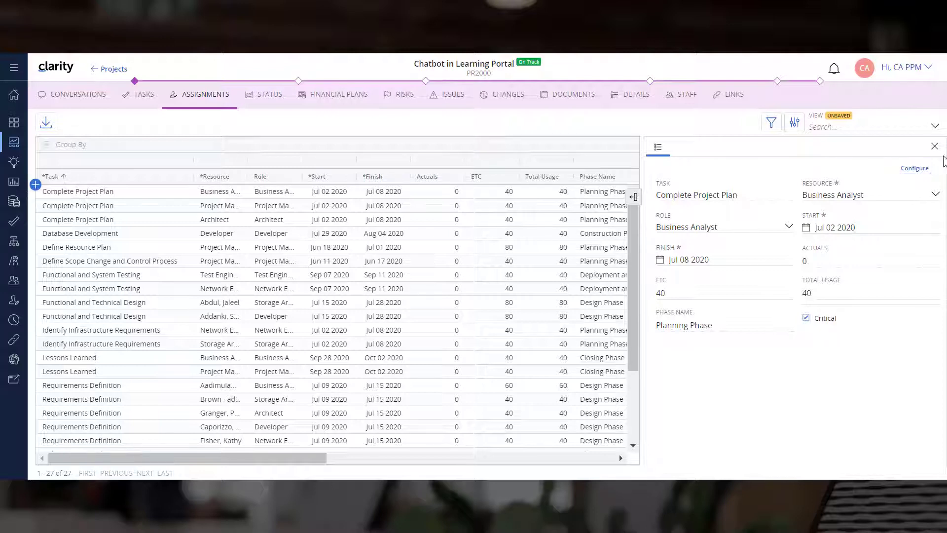
click(934, 146)
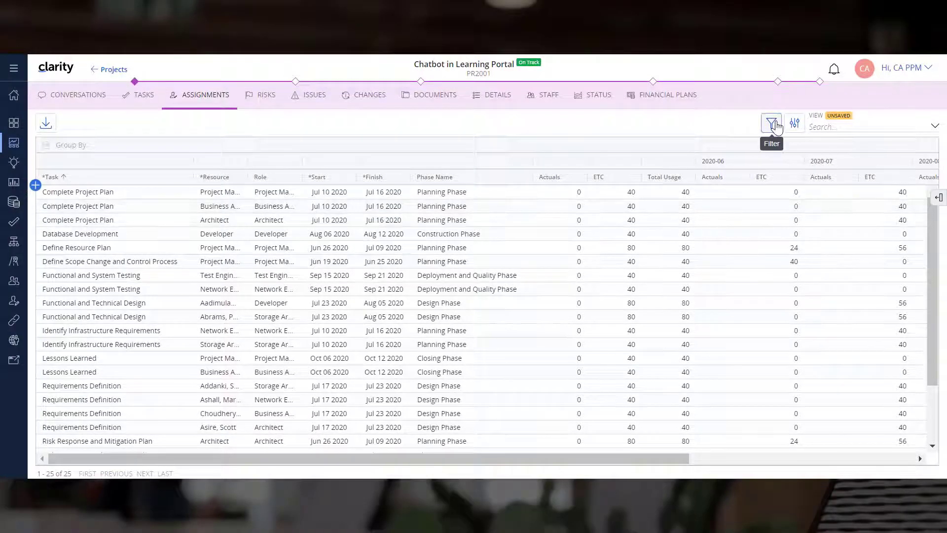
Step: Filter assignments to ETC 41–500 and Critical = Yes, leaving 7 rows
click(772, 122)
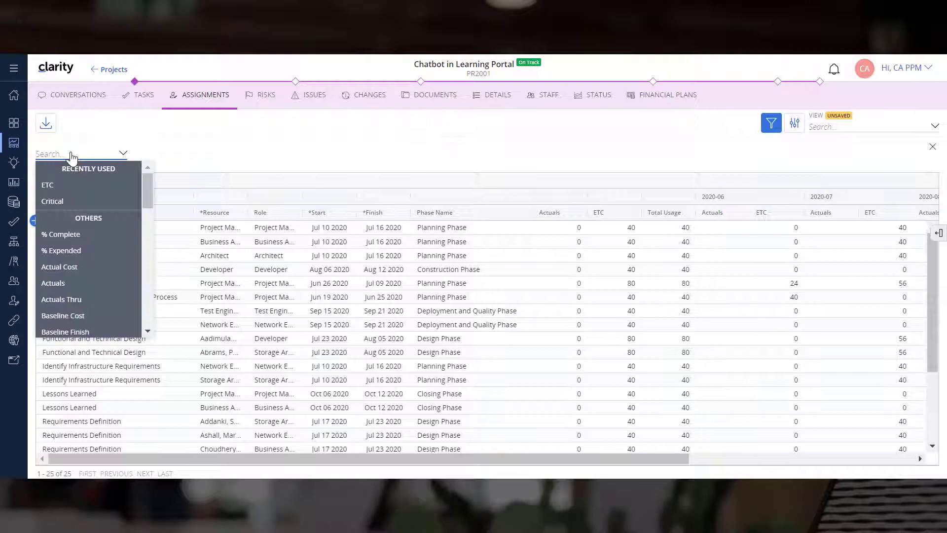
click(47, 185)
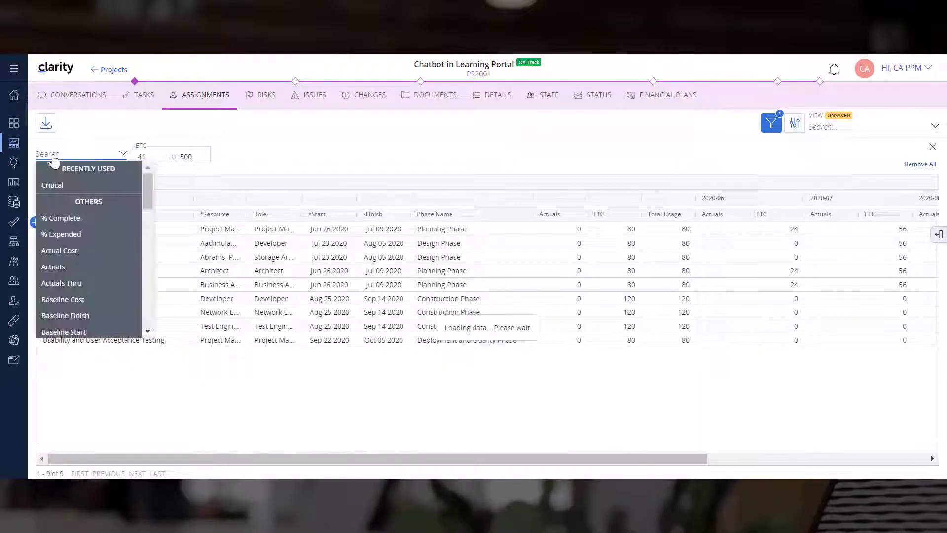
click(52, 185)
text(Critical Ta)
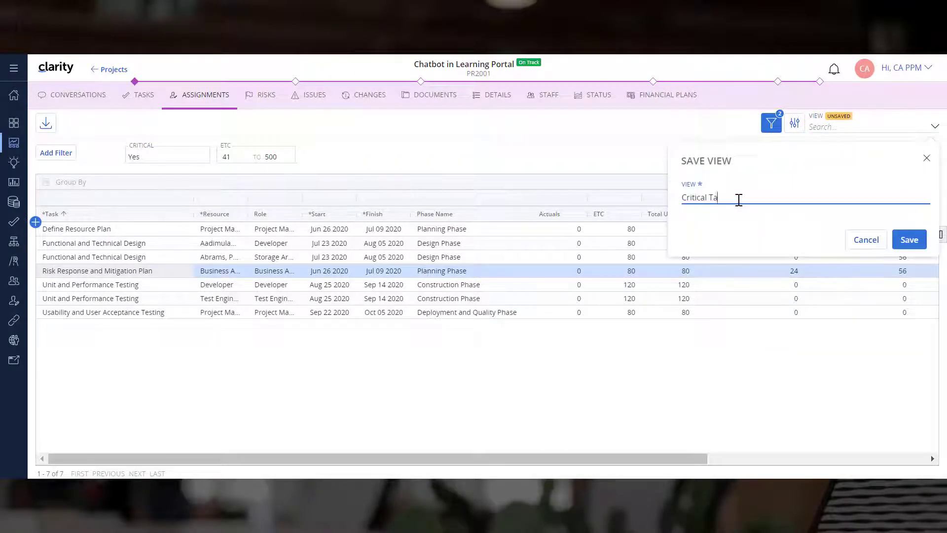
Step: Save the filtered grid as the Critical Tasks view and confirm it in Manage Views
click(909, 239)
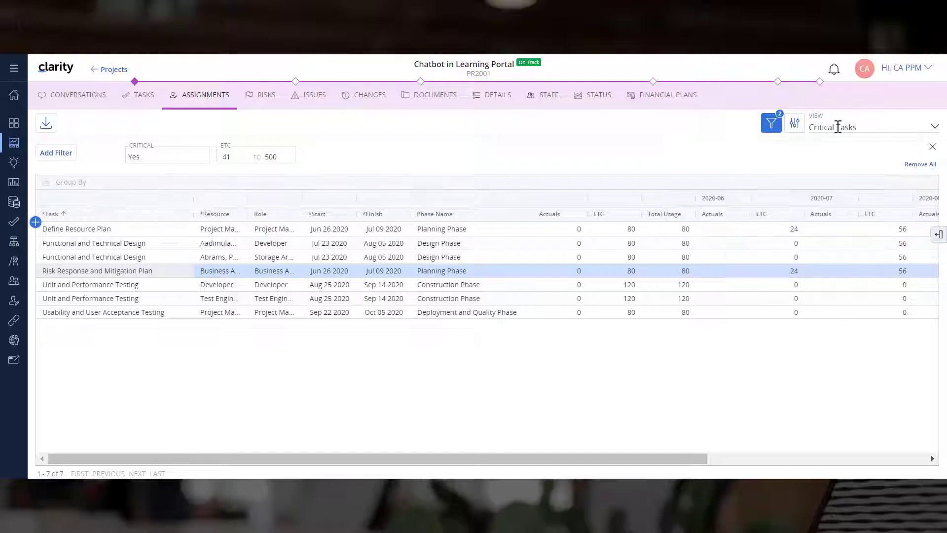
click(795, 123)
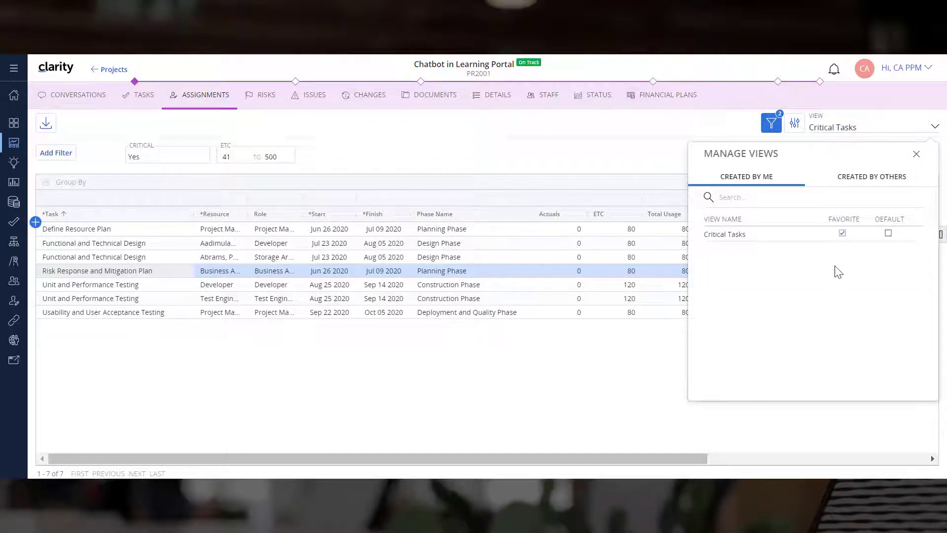
click(915, 154)
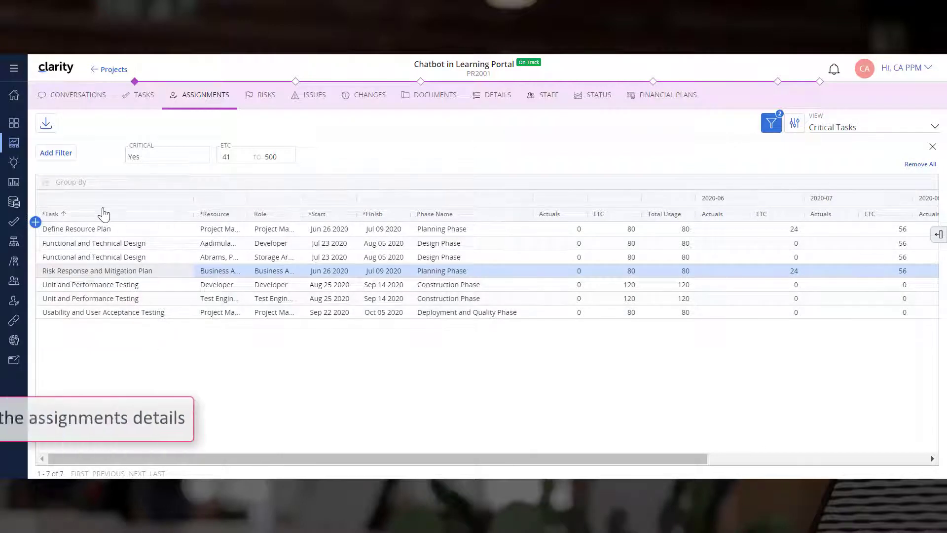
mouse_move(86, 189)
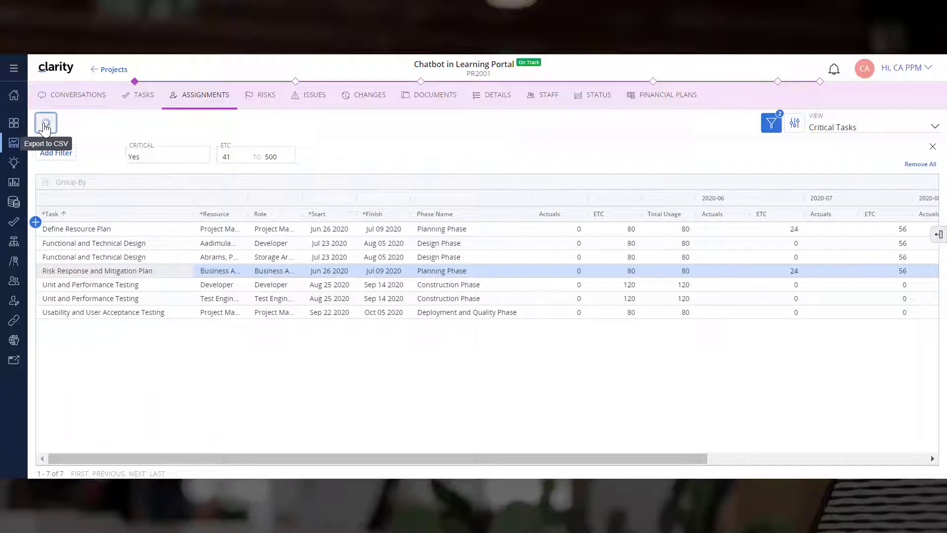
Step: Export the filtered assignments to CSV and open the downloaded file in Excel
click(45, 124)
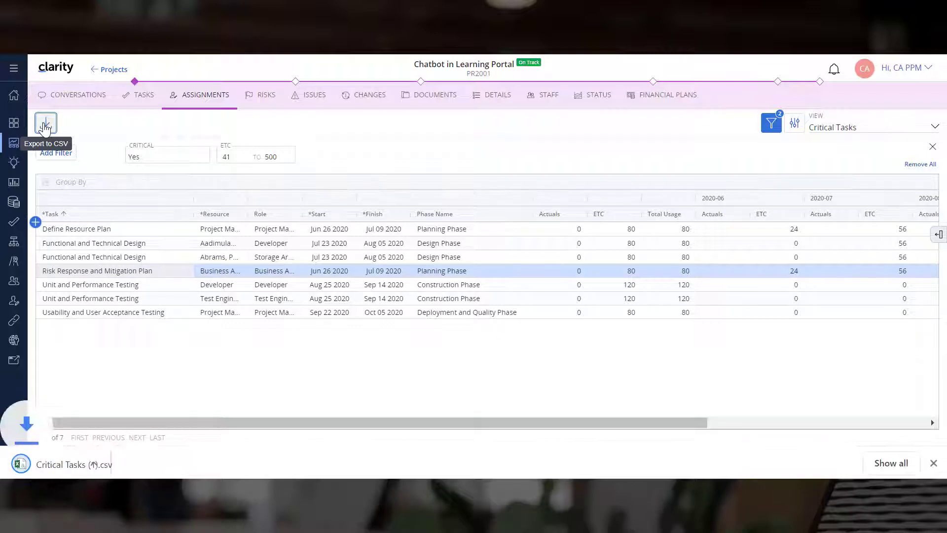
click(46, 123)
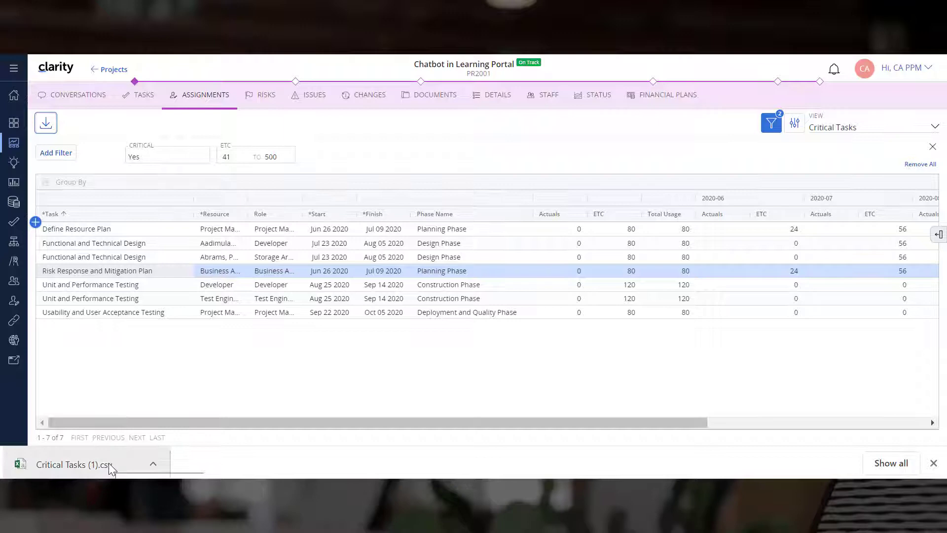
click(79, 464)
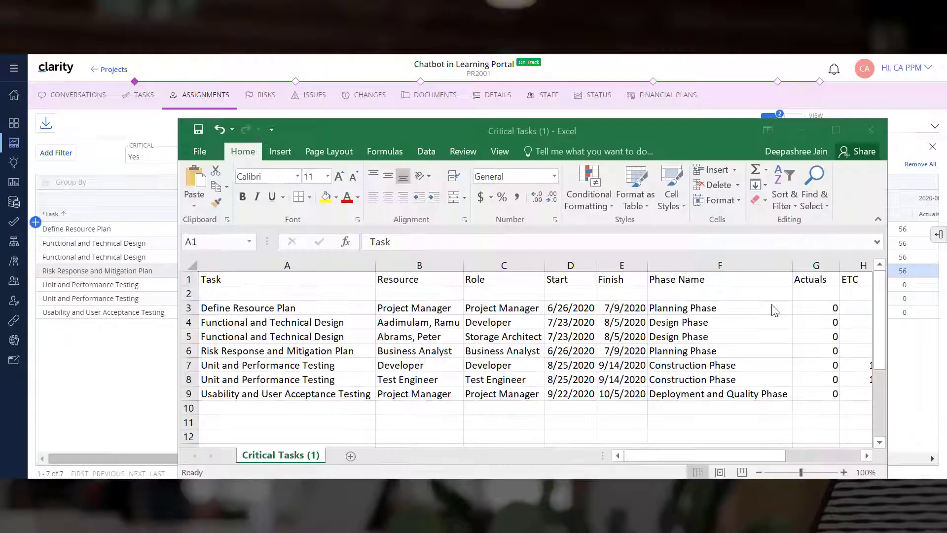